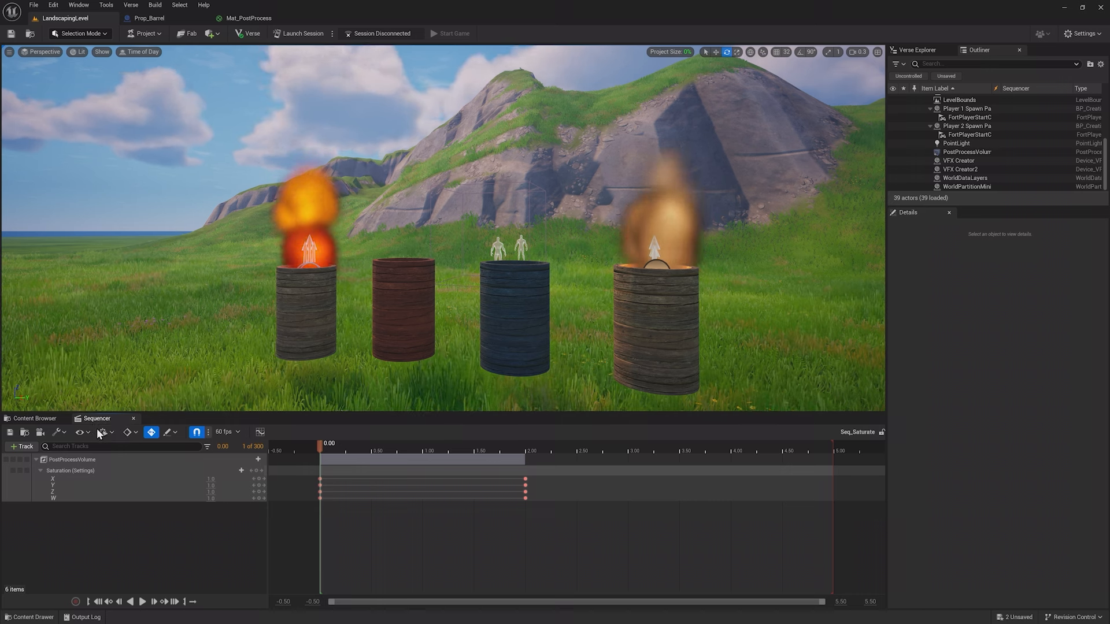
Delete the existing PostProcessVolume tracks from Seq_Saturate
left_click(71, 458)
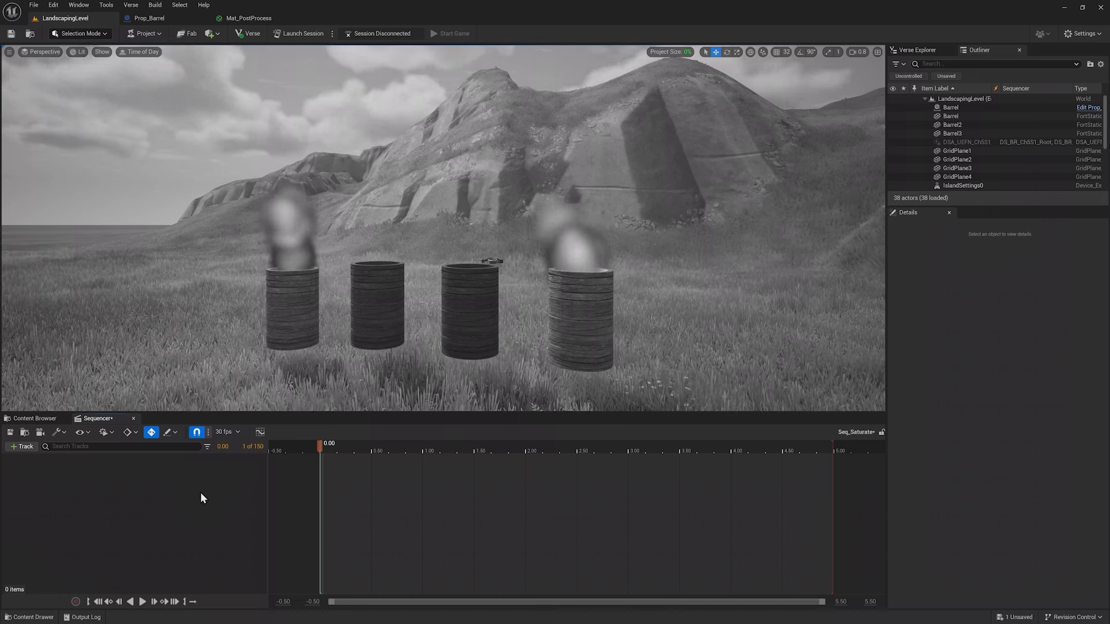
Add PostProcessVolume to the sequence and select it in the level
left_click(366, 443)
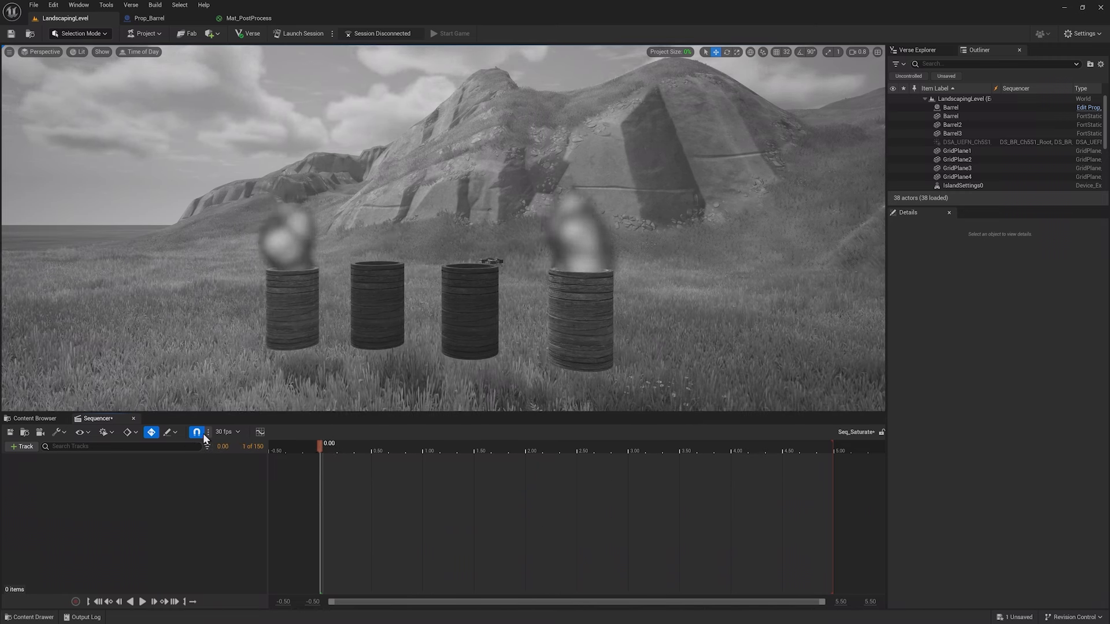
left_click(23, 445)
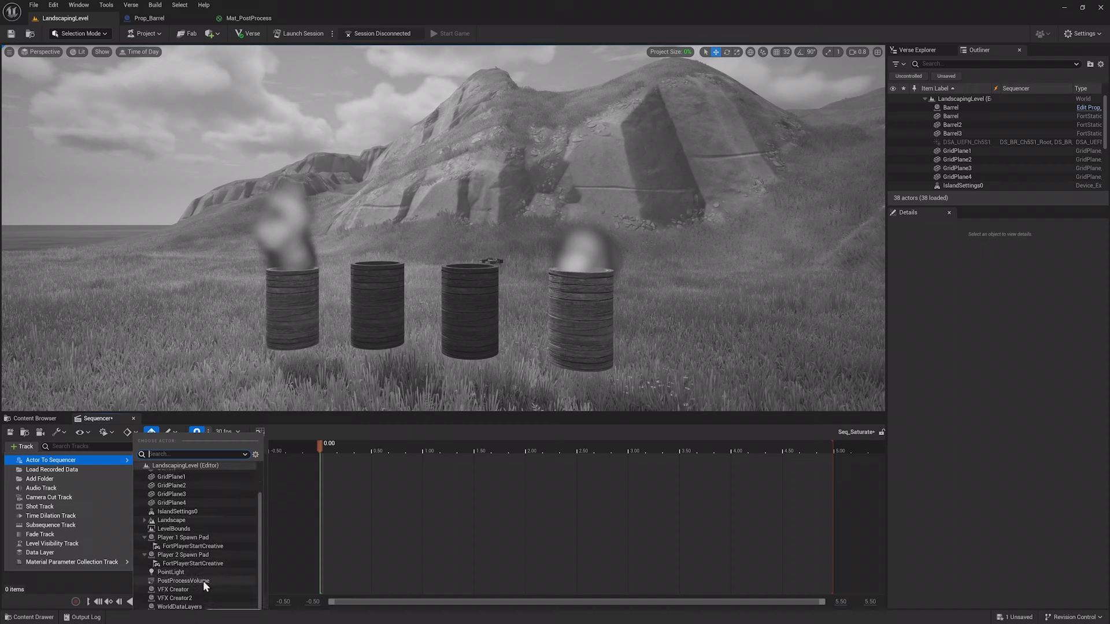
mouse_move(434, 531)
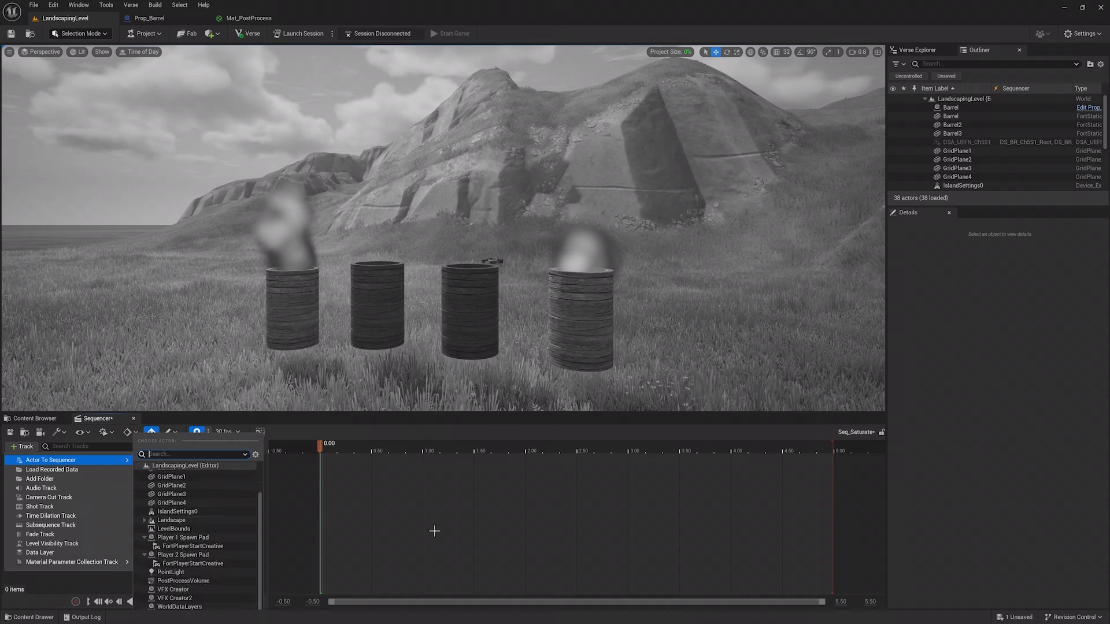
left_click(966, 152)
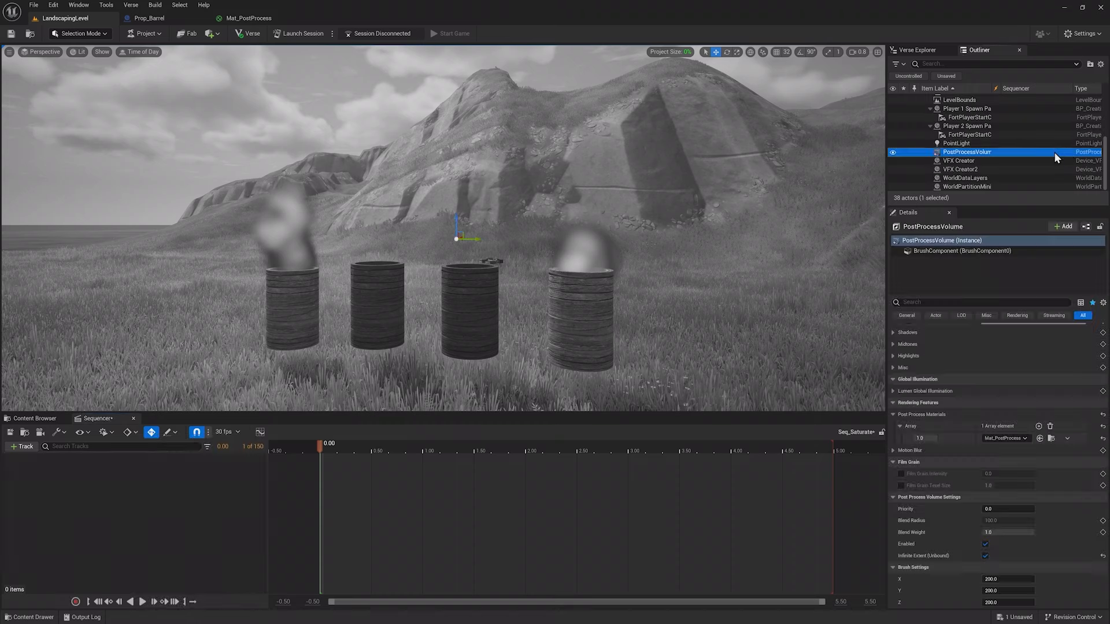
left_click(258, 460)
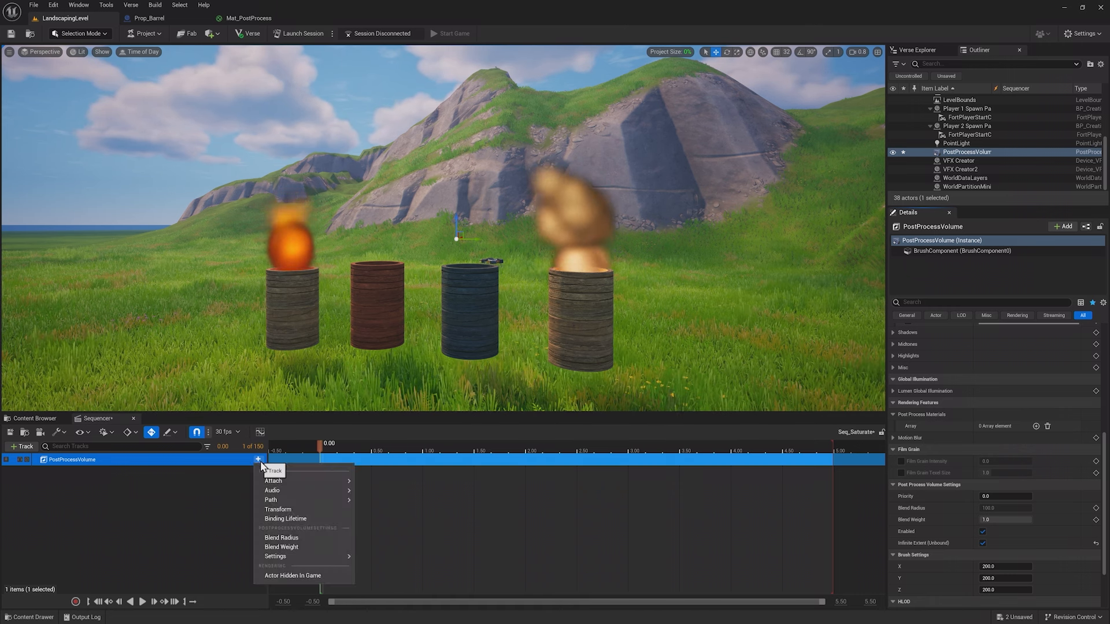
mouse_move(272, 480)
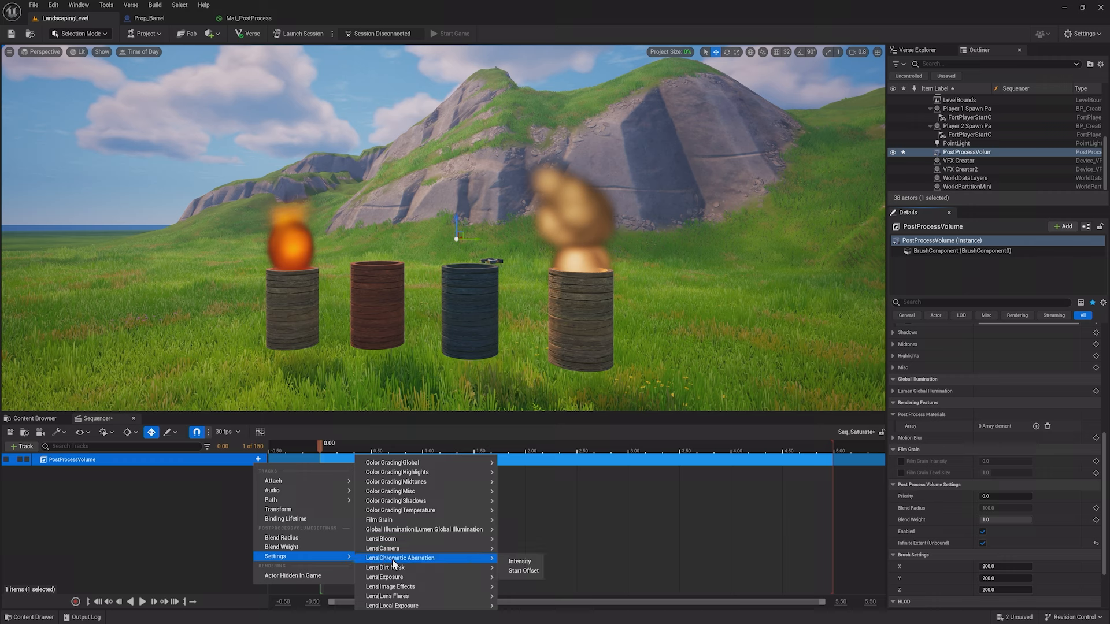
mouse_move(395, 463)
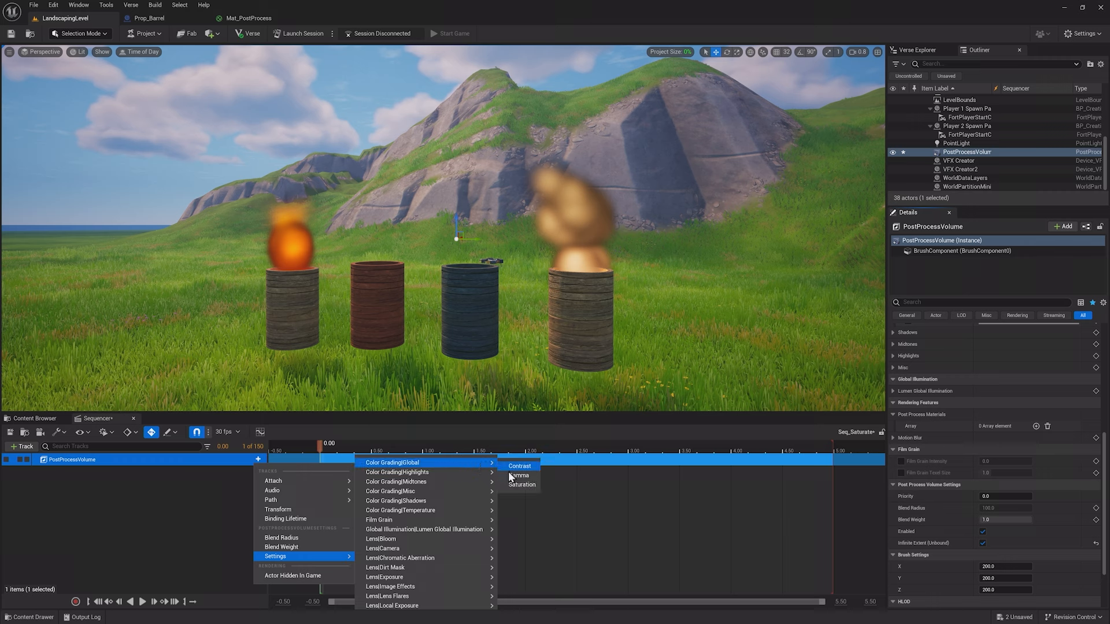
Add a Saturation settings track to the PostProcessVolume and key it fading to zero
left_click(520, 485)
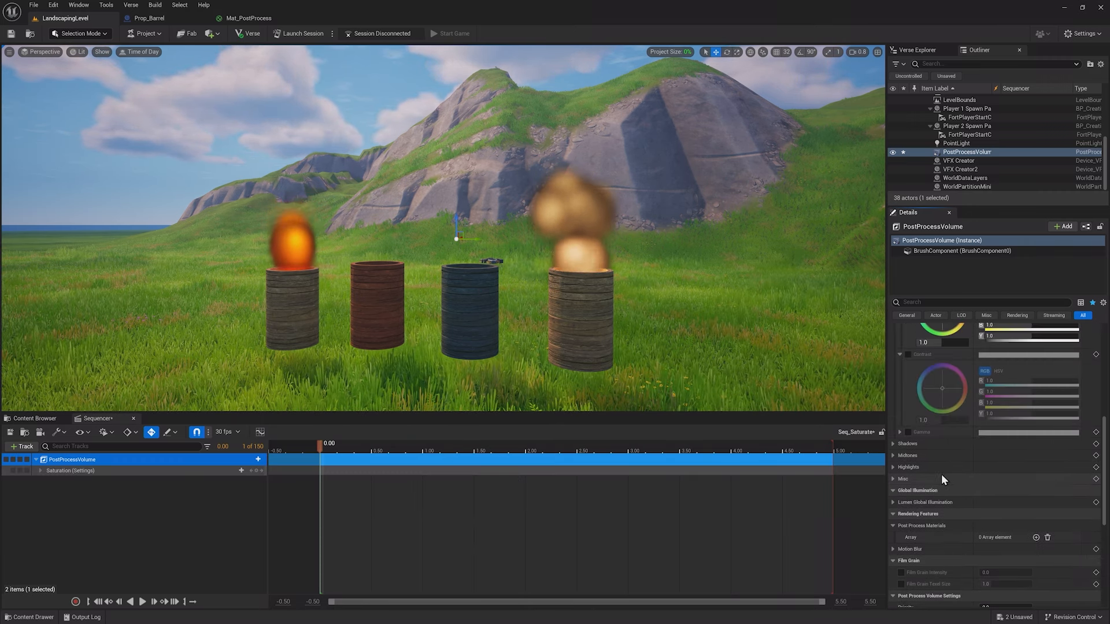
left_click(234, 432)
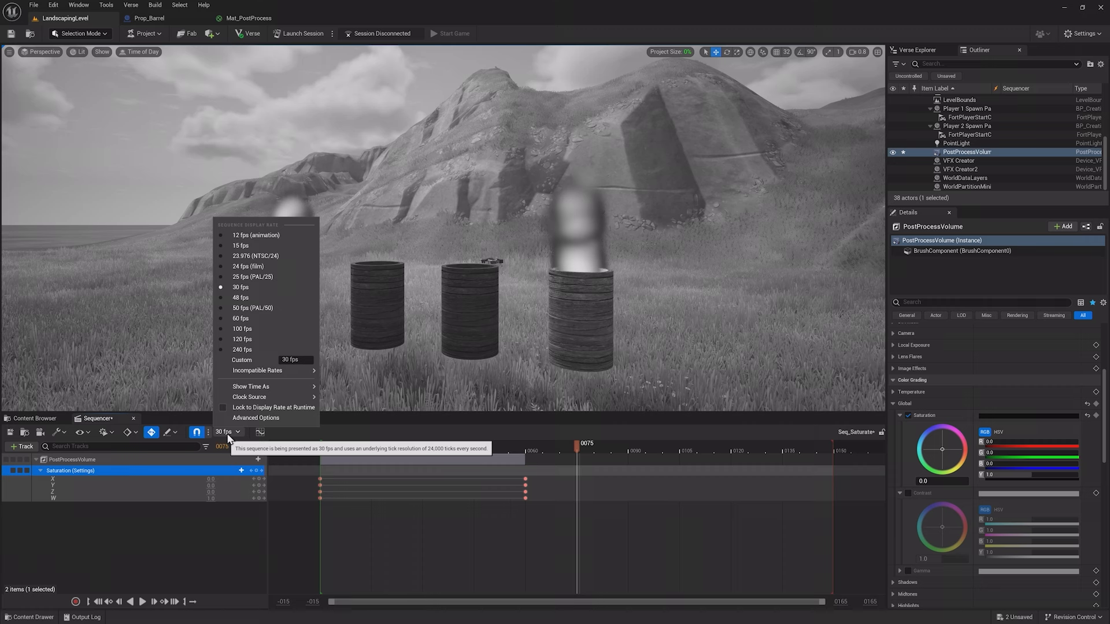
mouse_move(293, 328)
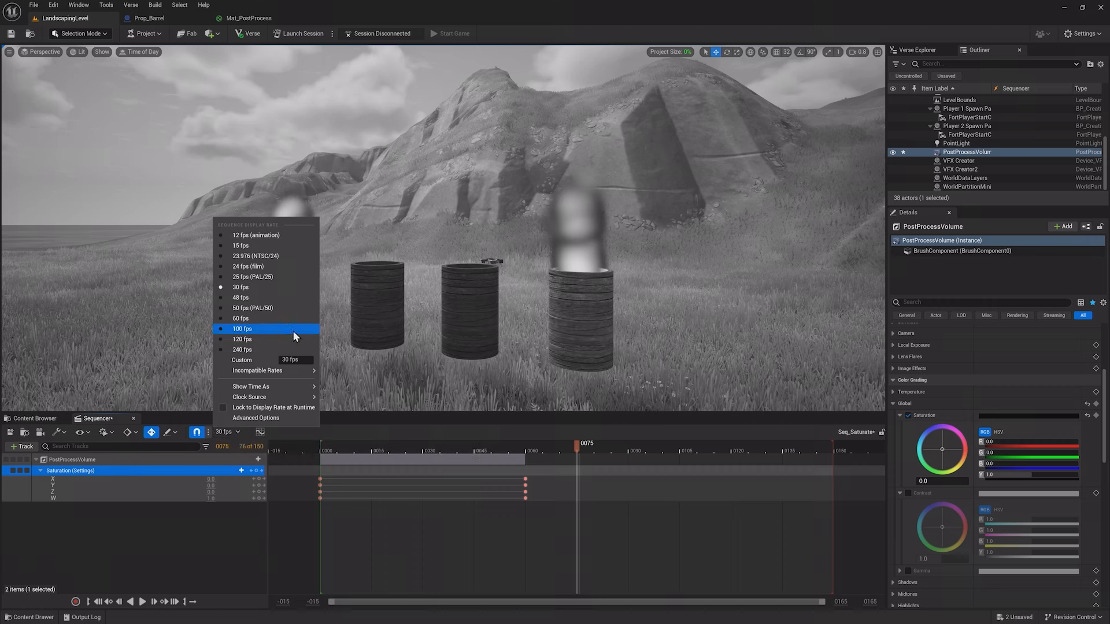
Change the sequence frame rate to 60 fps
left_click(240, 317)
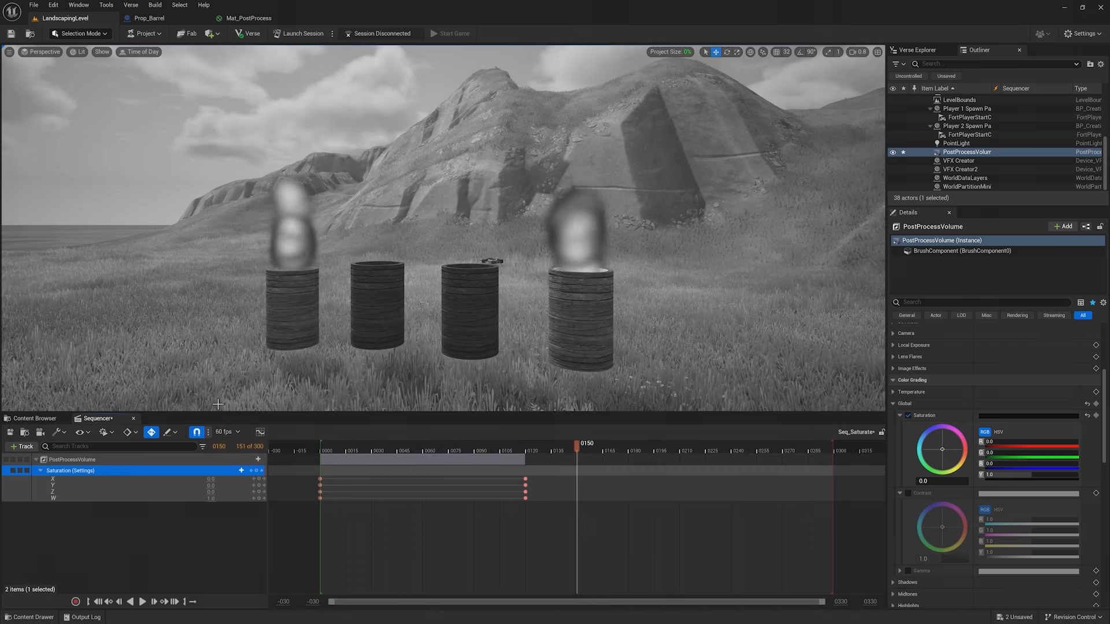
left_click(224, 431)
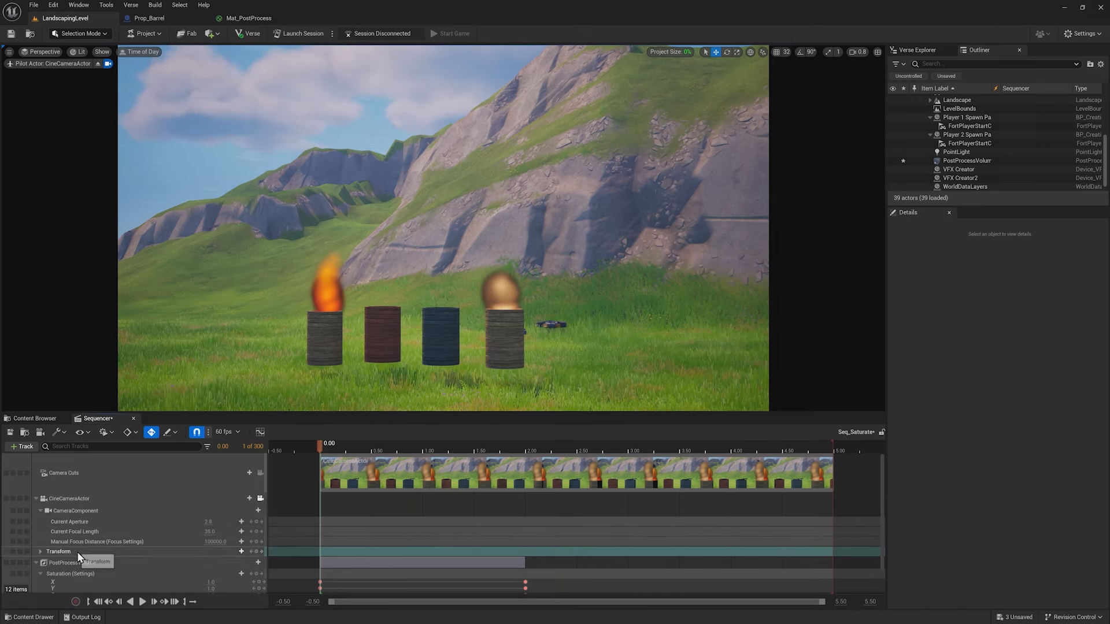
Select the CineCameraActor's Transform track to key the camera move
left_click(60, 550)
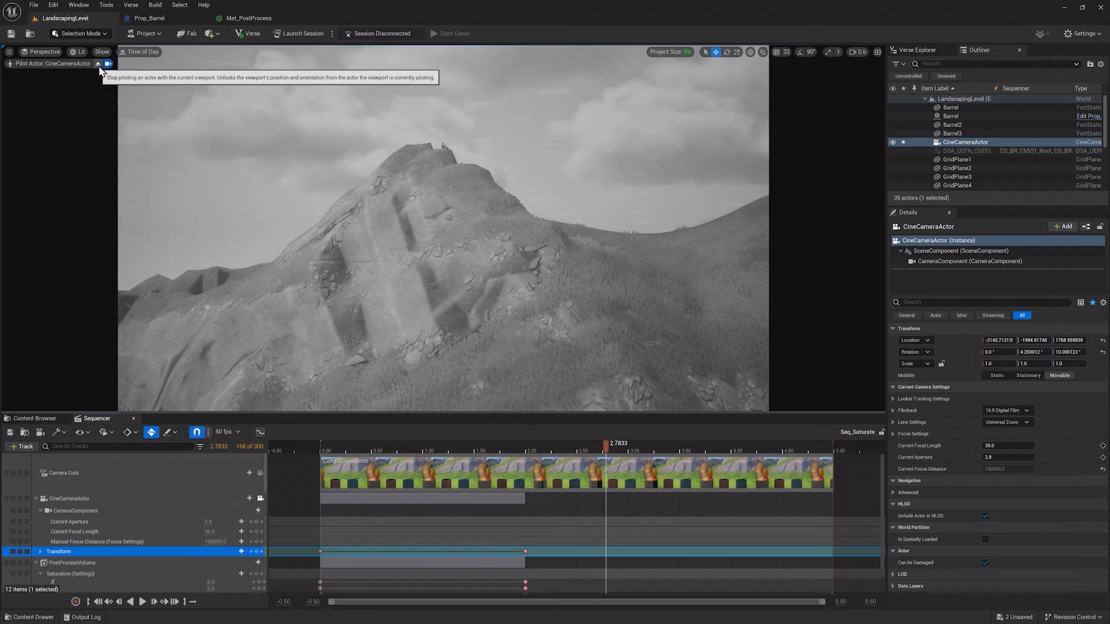
Stop piloting the cine camera and place a Cinematic Sequence Device
left_click(107, 64)
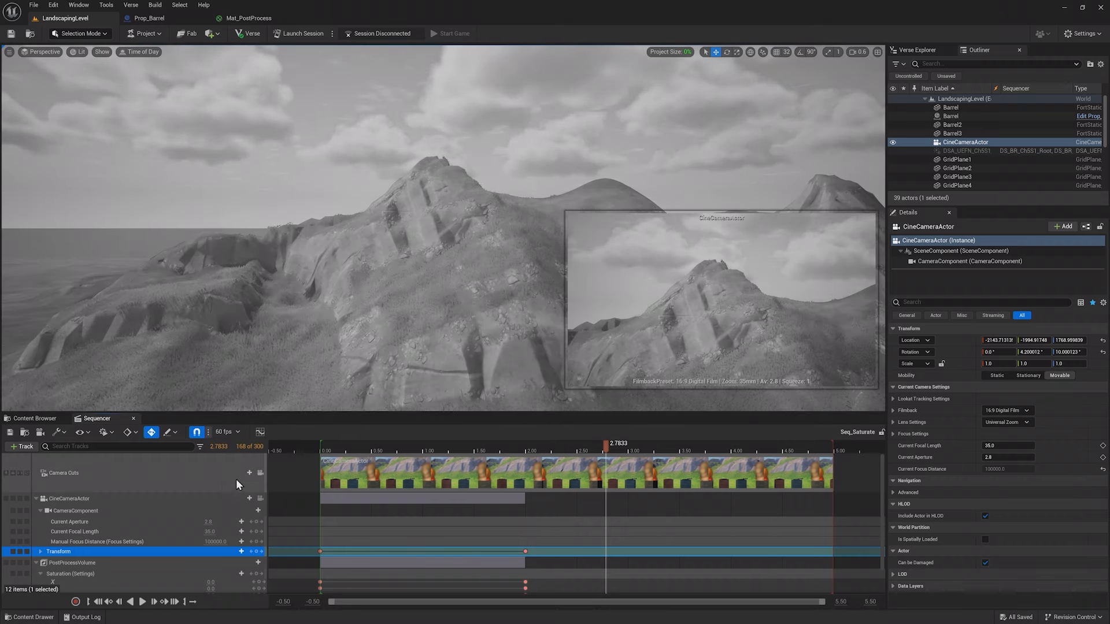
left_click(63, 472)
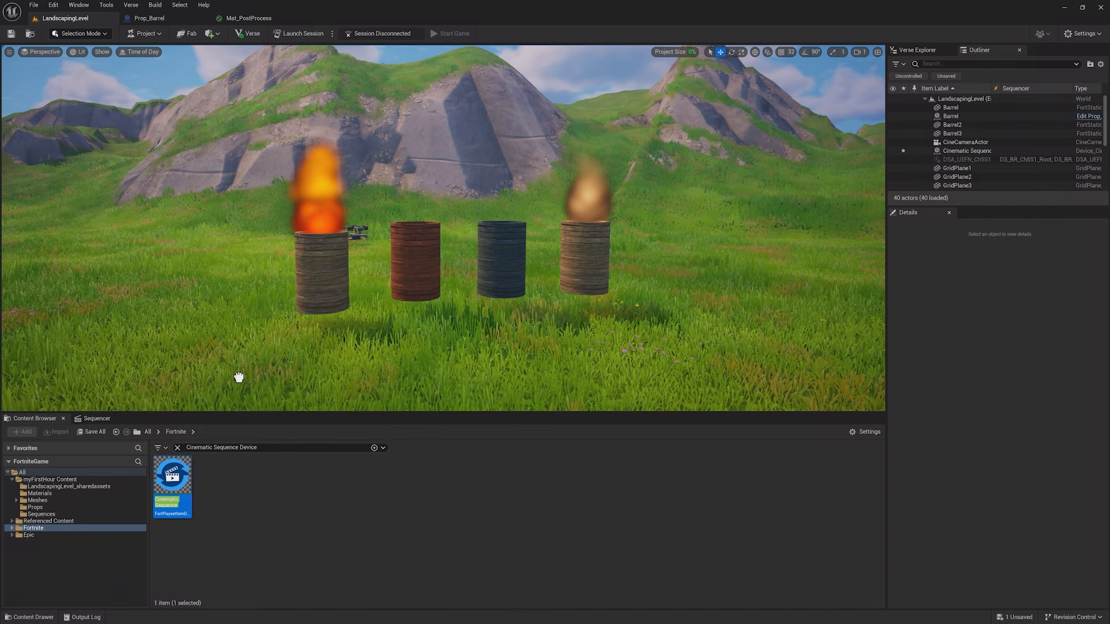
Assign Seq_Saturate as the Cinematic Sequence Device's sequence
left_click(967, 151)
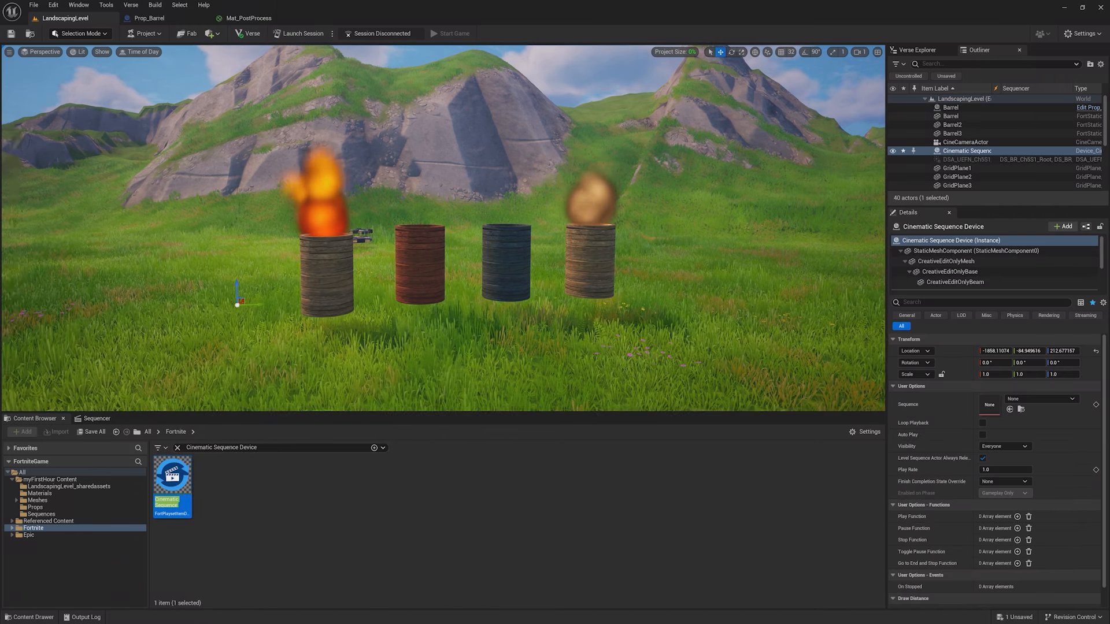
left_click(1094, 398)
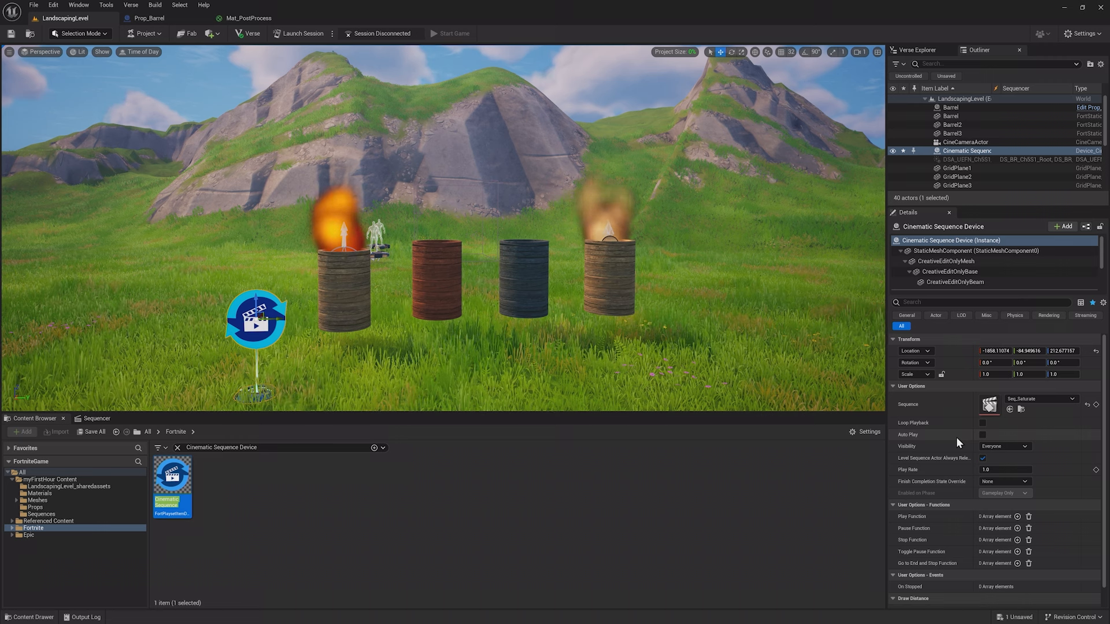
mouse_move(927, 453)
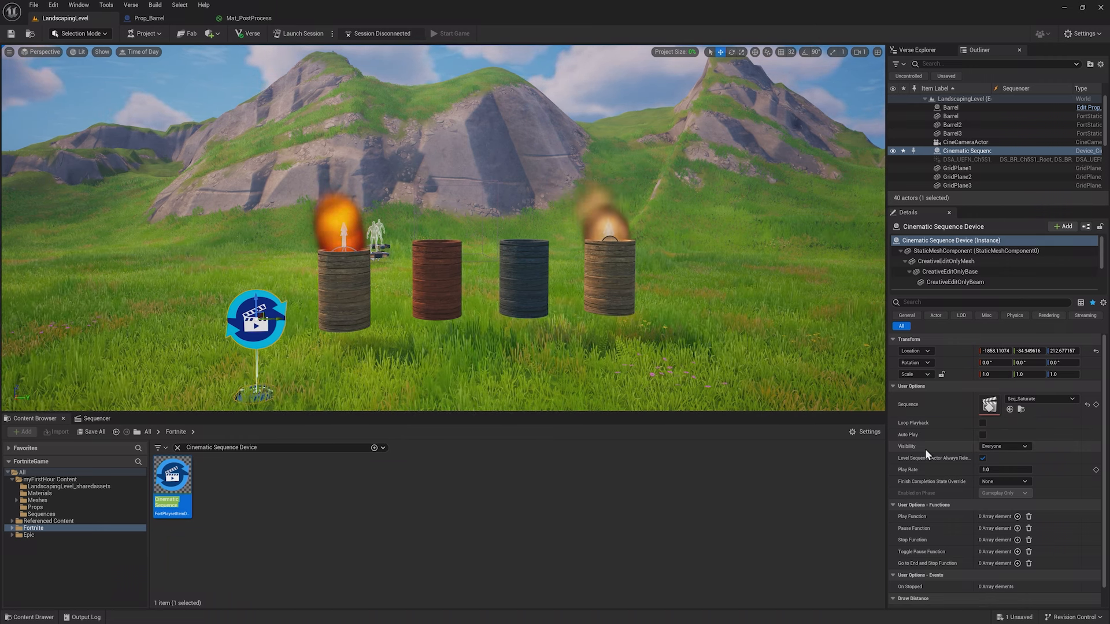
mouse_move(924, 451)
type("Trigger")
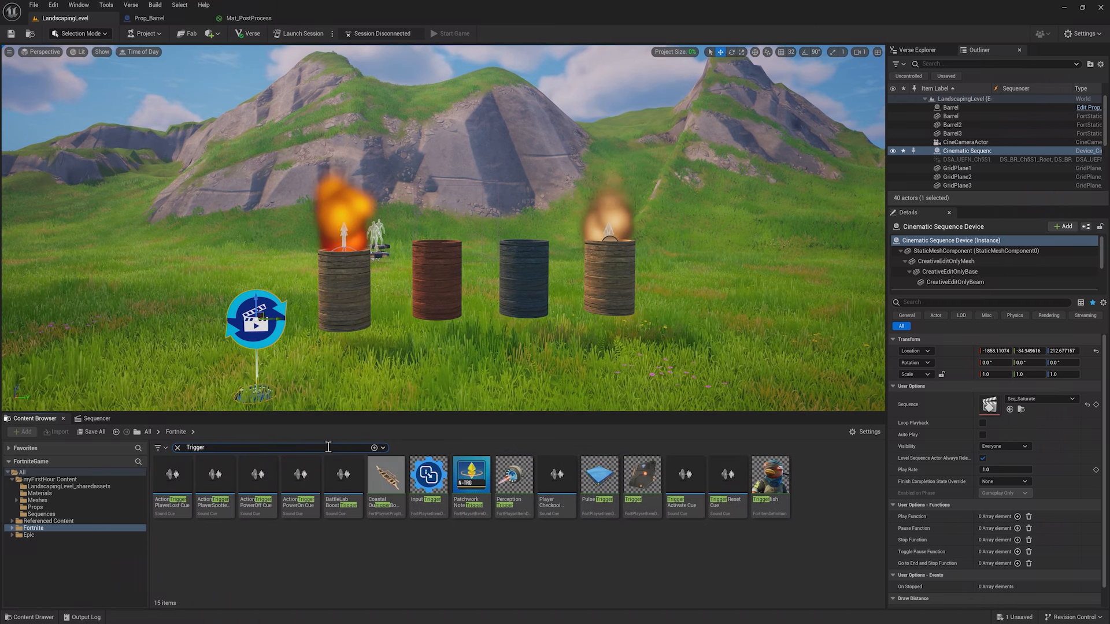
Place a Trigger device and bind the sequence device's Play Function to its On Triggered
left_click(642, 476)
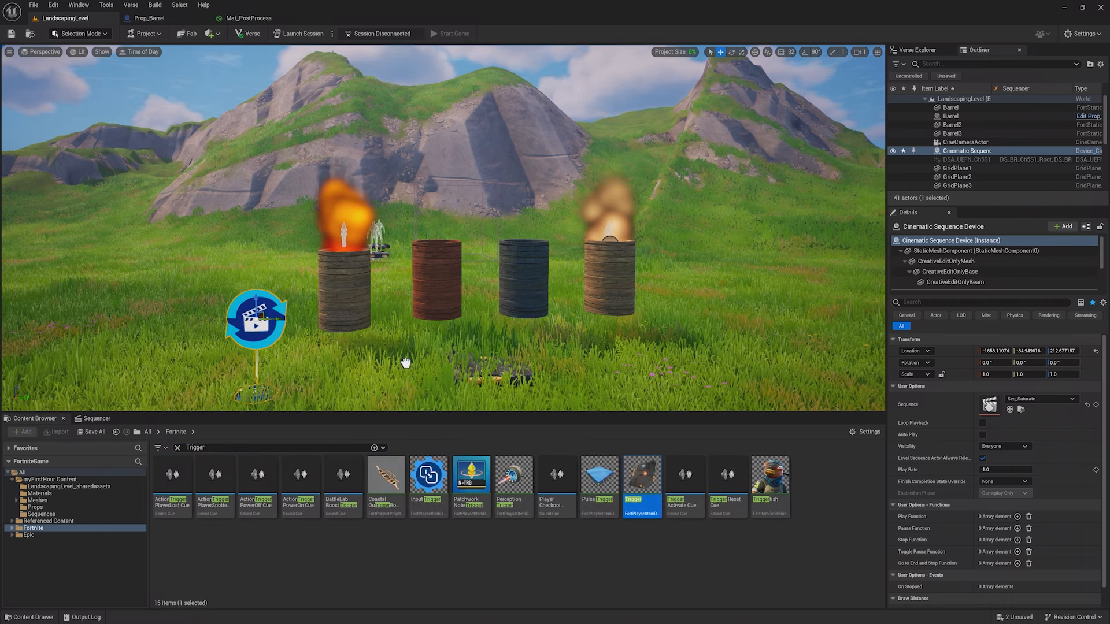
left_click(951, 151)
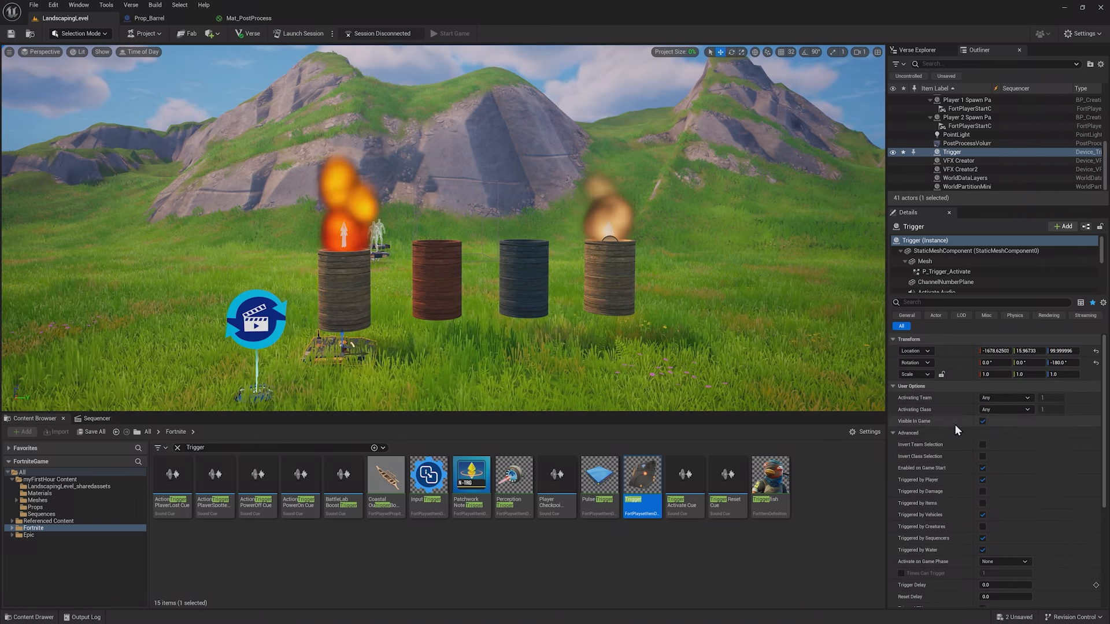
scroll("down", 3)
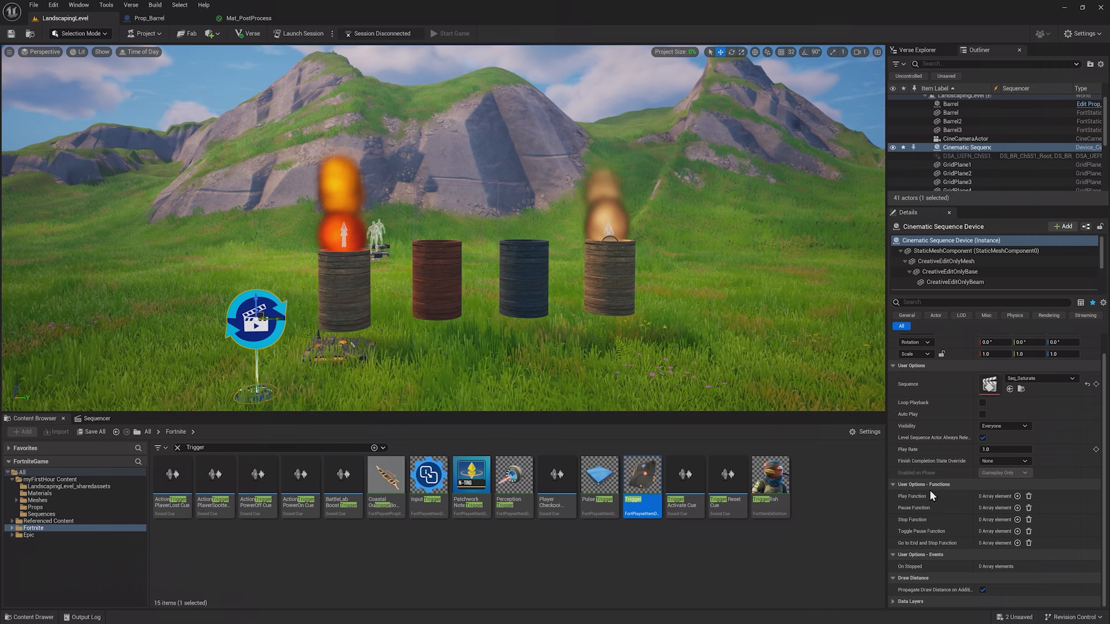
left_click(1018, 496)
type("tri")
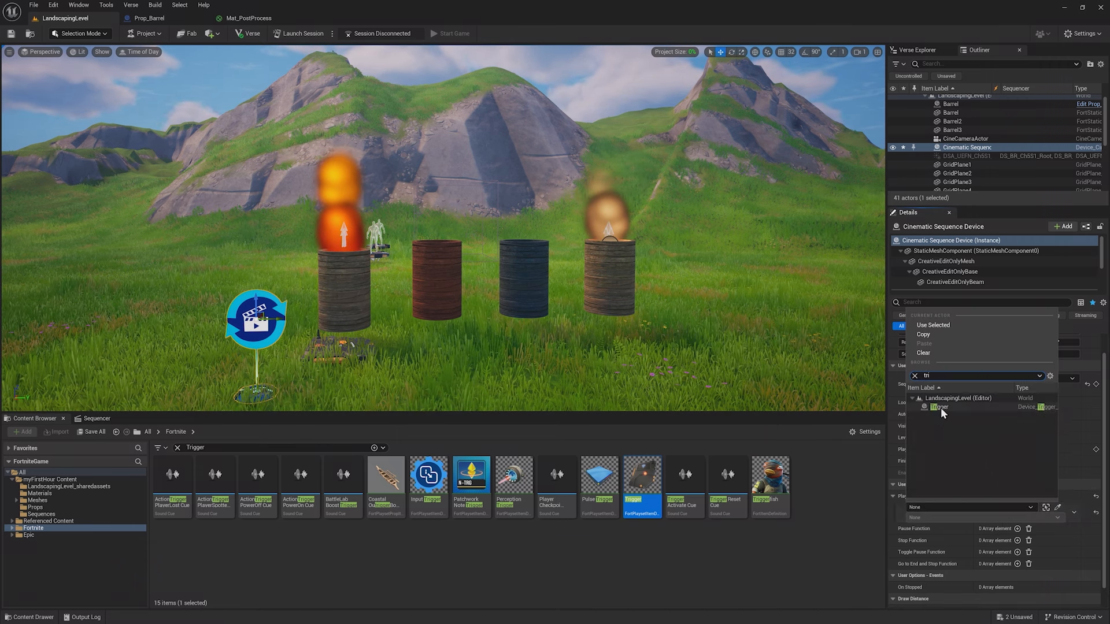
left_click(939, 407)
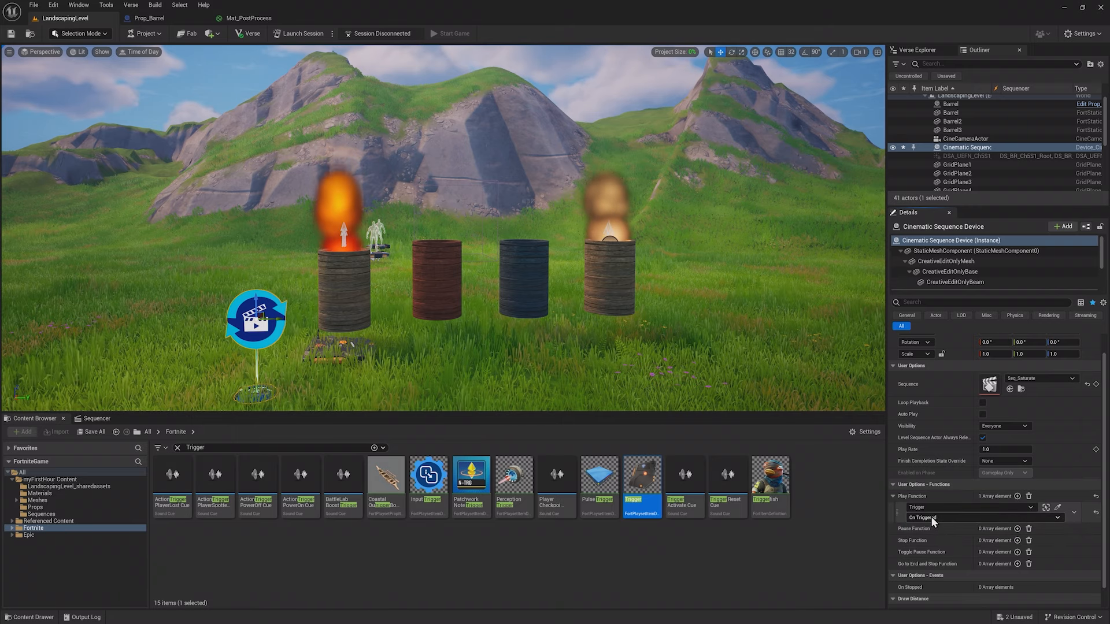